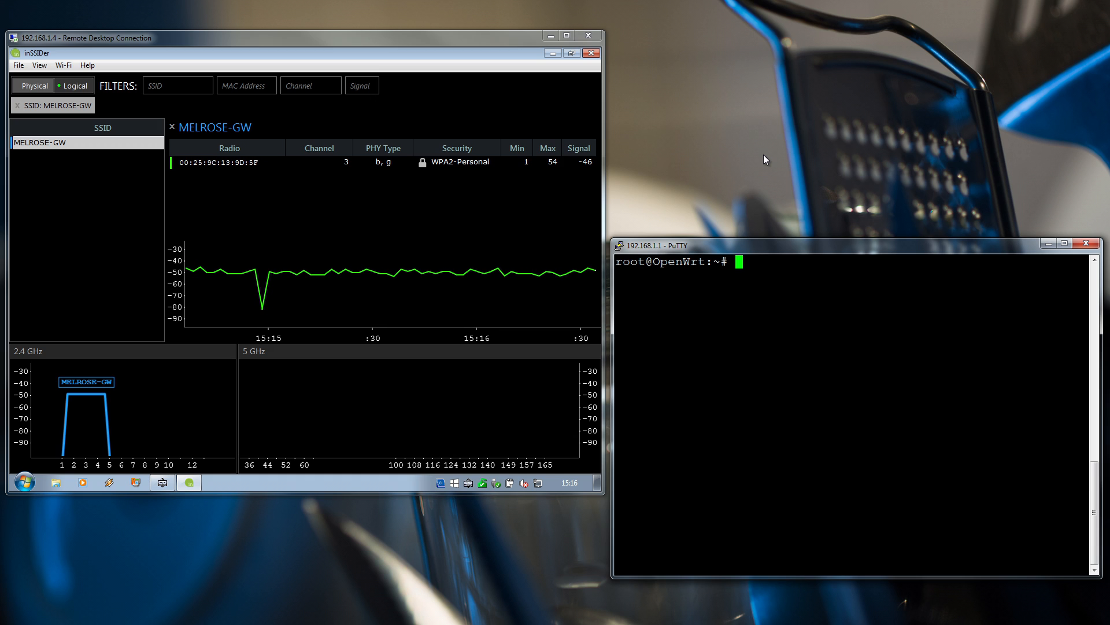
Step: Begin the nano /etc/config/w... command for the wireless config at the root@OpenWrt prompt
{"action": "type", "text": "c"}
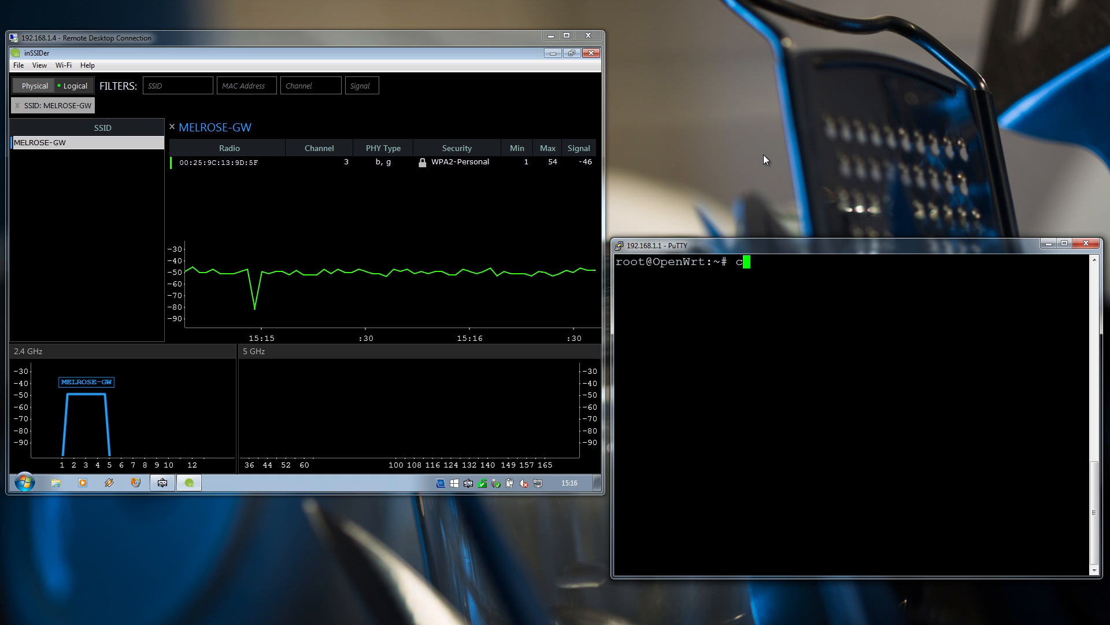
{"action": "type", "text": "nano /"}
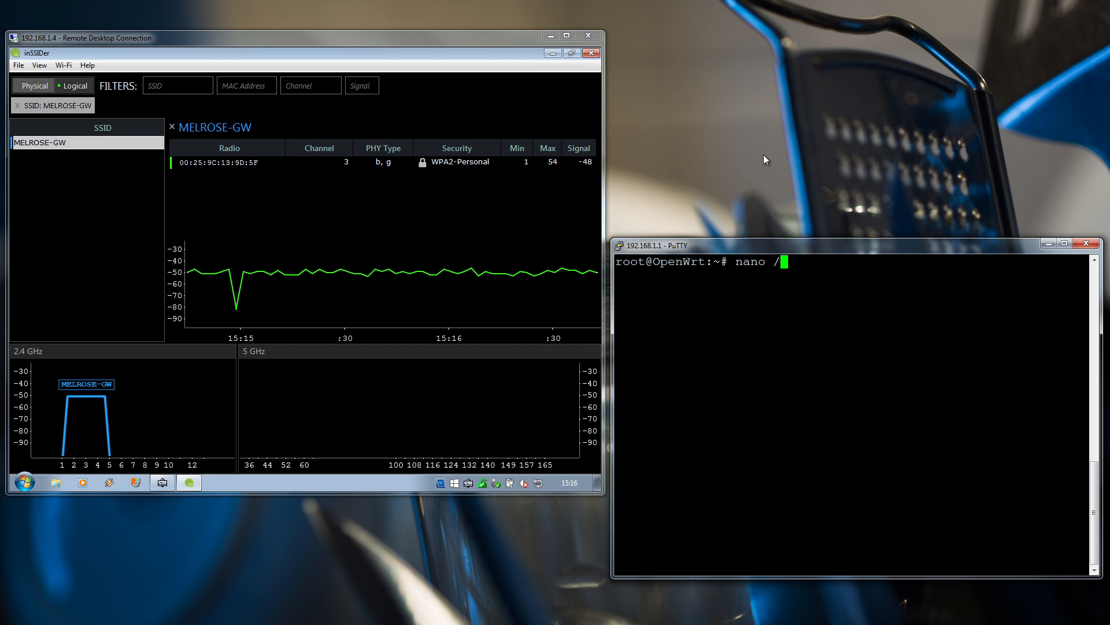
{"action": "type", "text": "tc/"}
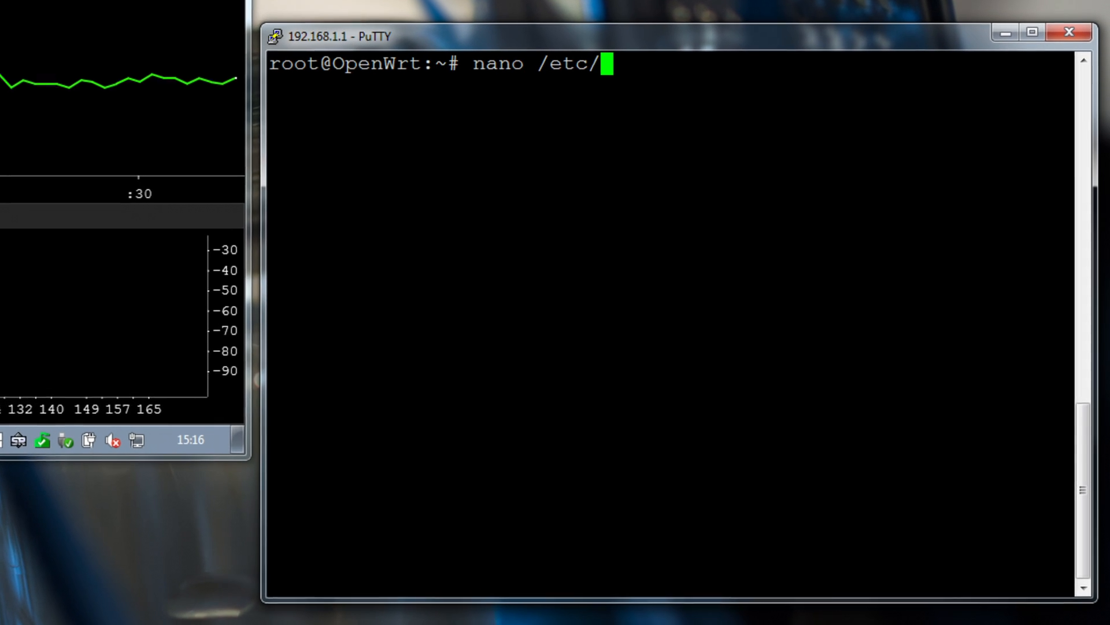
{"action": "type", "text": "config/w"}
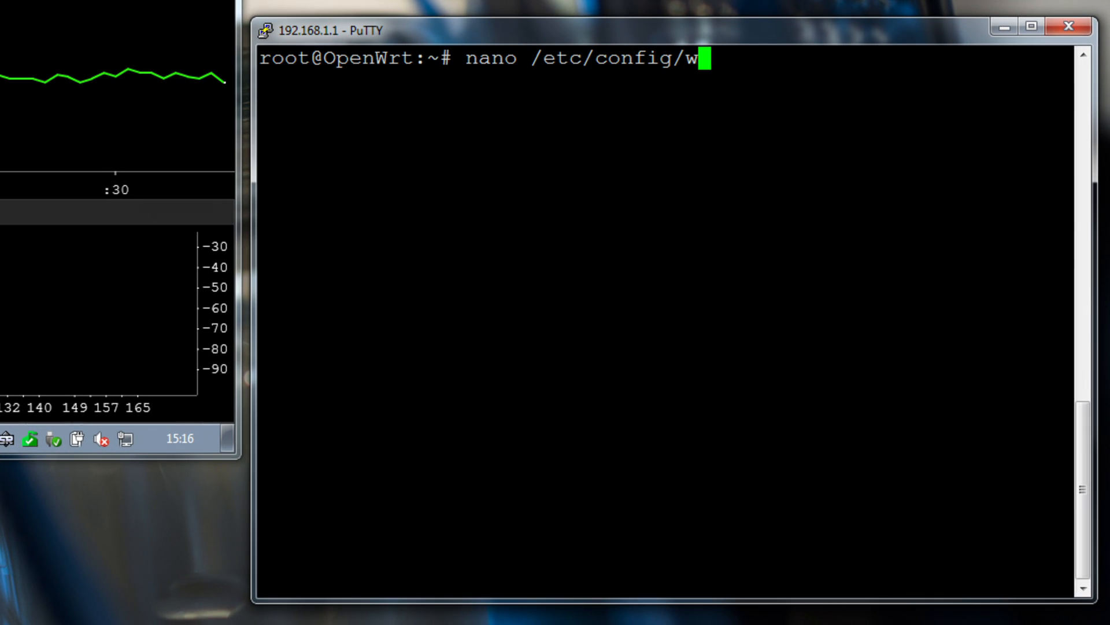
Step: Open /etc/config/wireless in nano and start a new line below radio0's hwmode
{"action": "key", "text": "Return"}
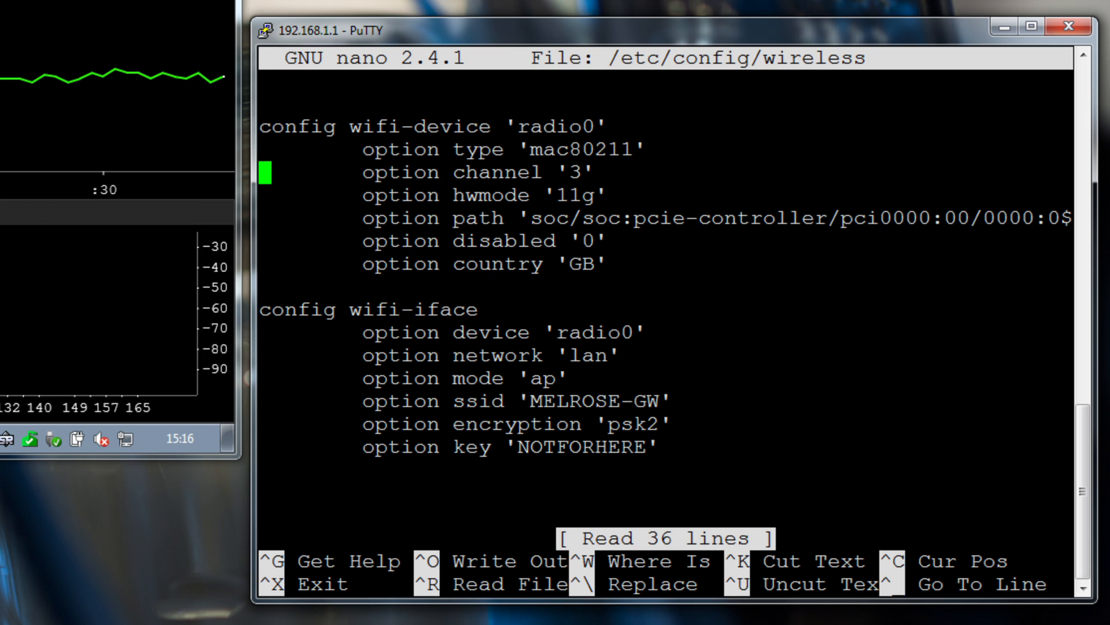
{"action": "key", "text": "Down"}
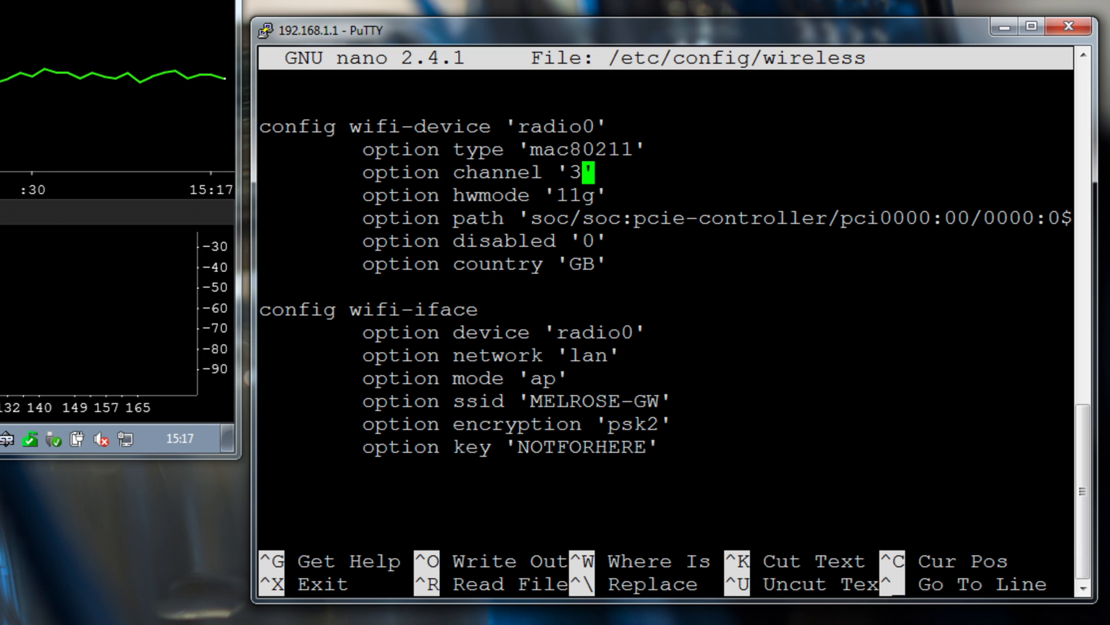
{"action": "key", "text": "Down"}
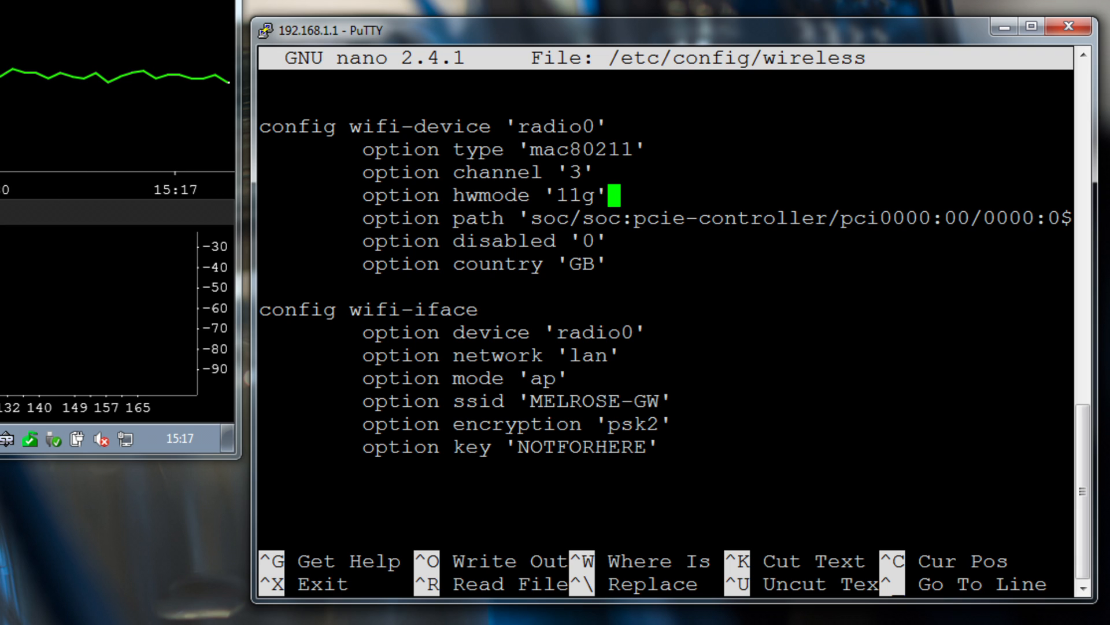
{"action": "key", "text": "Enter"}
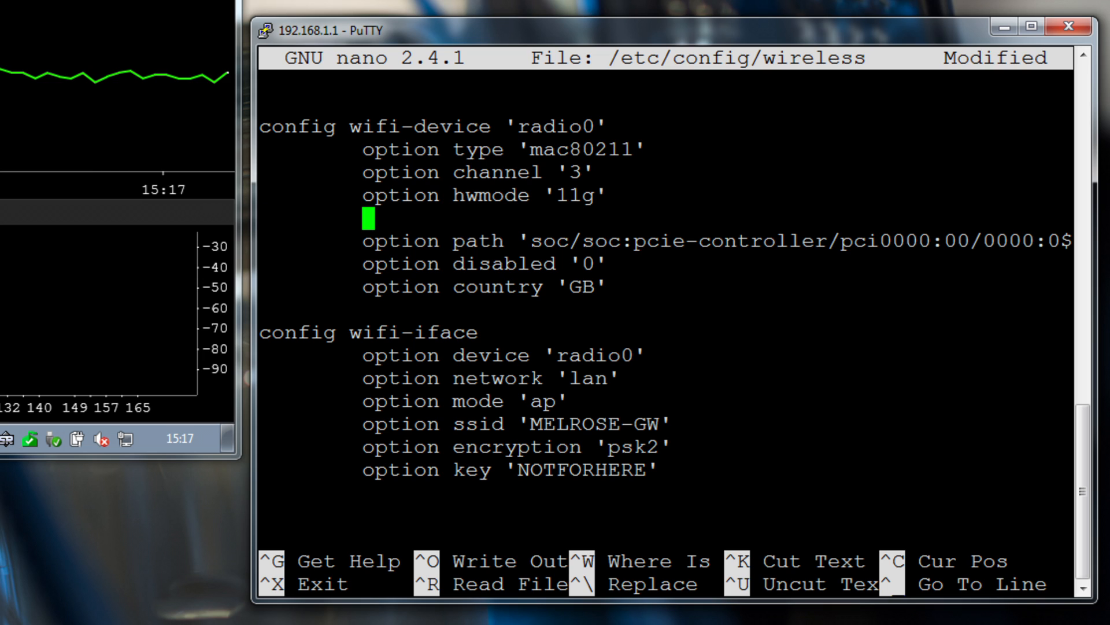
Step: Add option htmode 'HT20' for radio0
{"action": "type", "text": "option"}
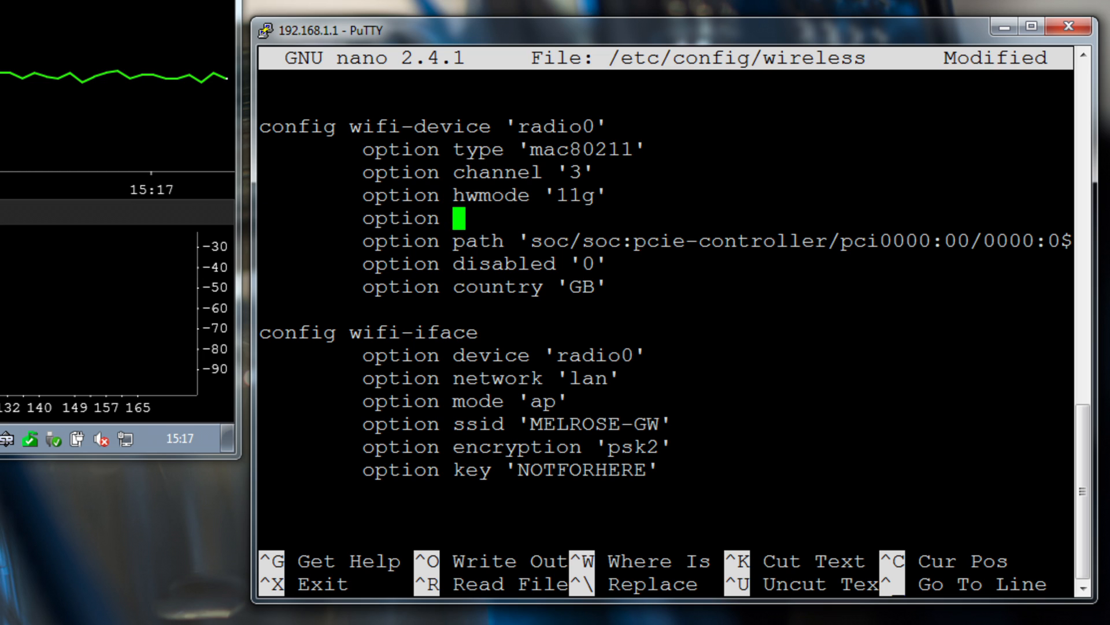
{"action": "type", "text": "htmode"}
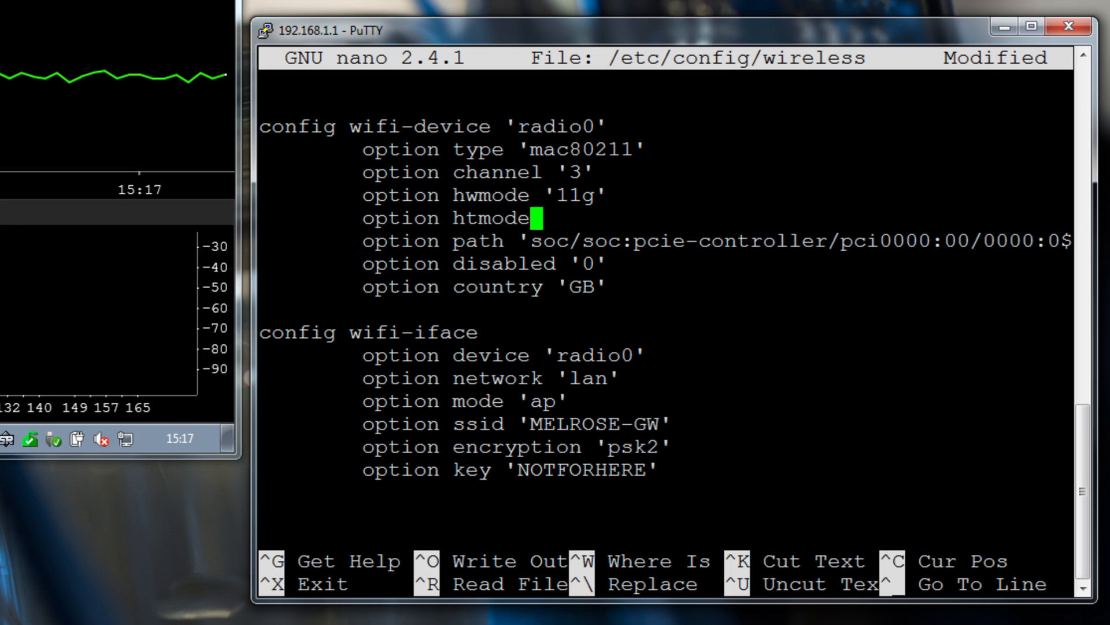
{"action": "type", "text": "'HT"}
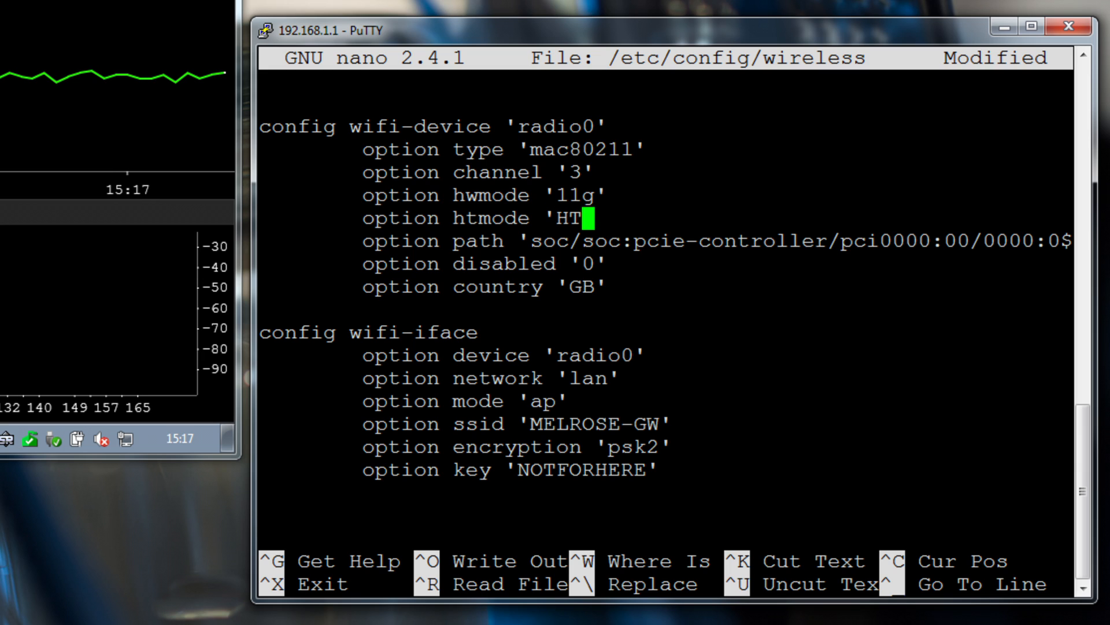
{"action": "type", "text": "20"}
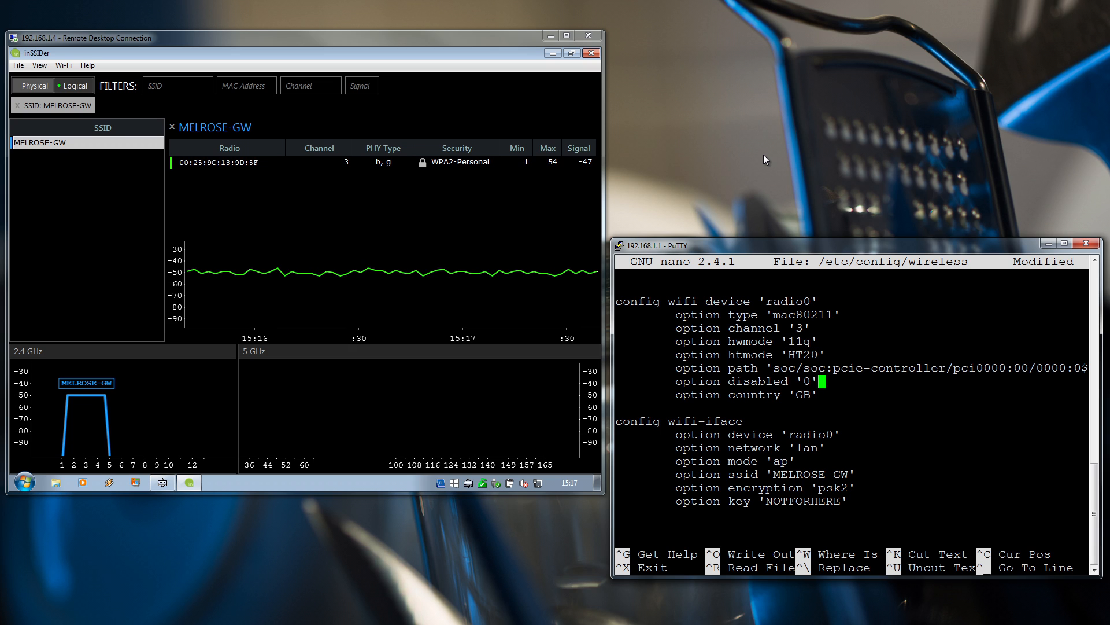
Step: Save and exit nano, then run wifi down && sleep 4 && wifi up to restart the wifi
{"action": "key", "text": "ctrl+x"}
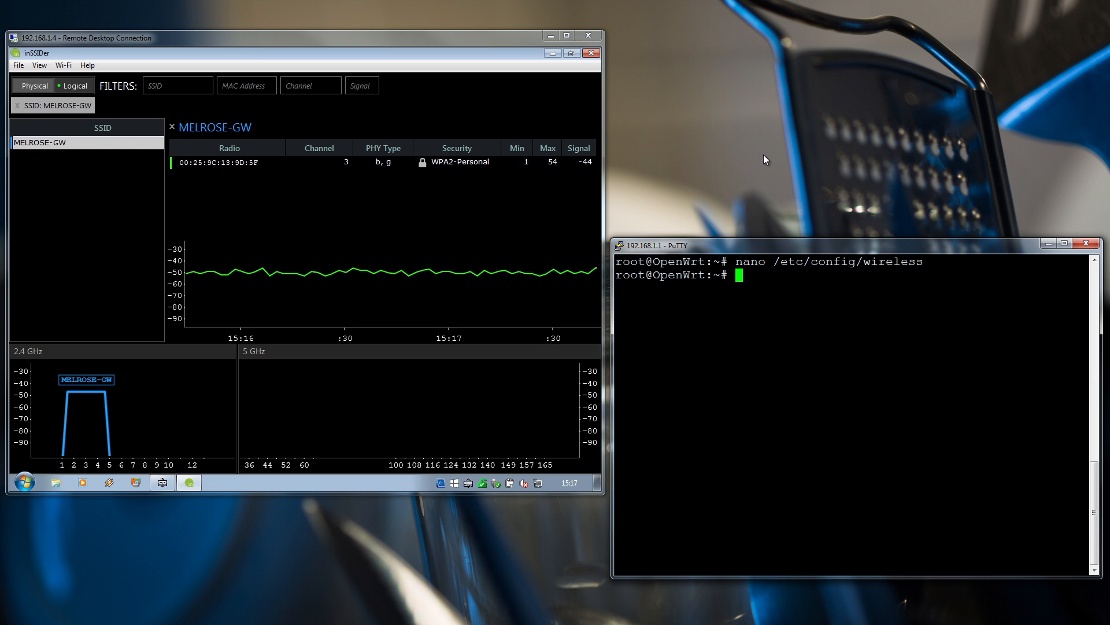
{"action": "type", "text": "wi"}
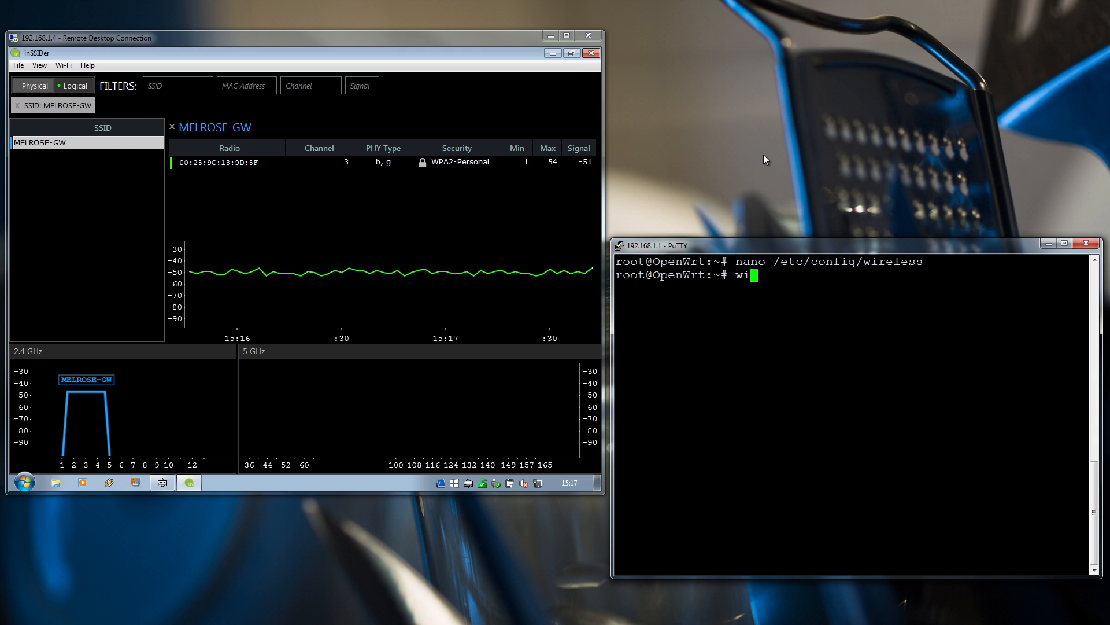
{"action": "type", "text": "fi down && sleep 4"}
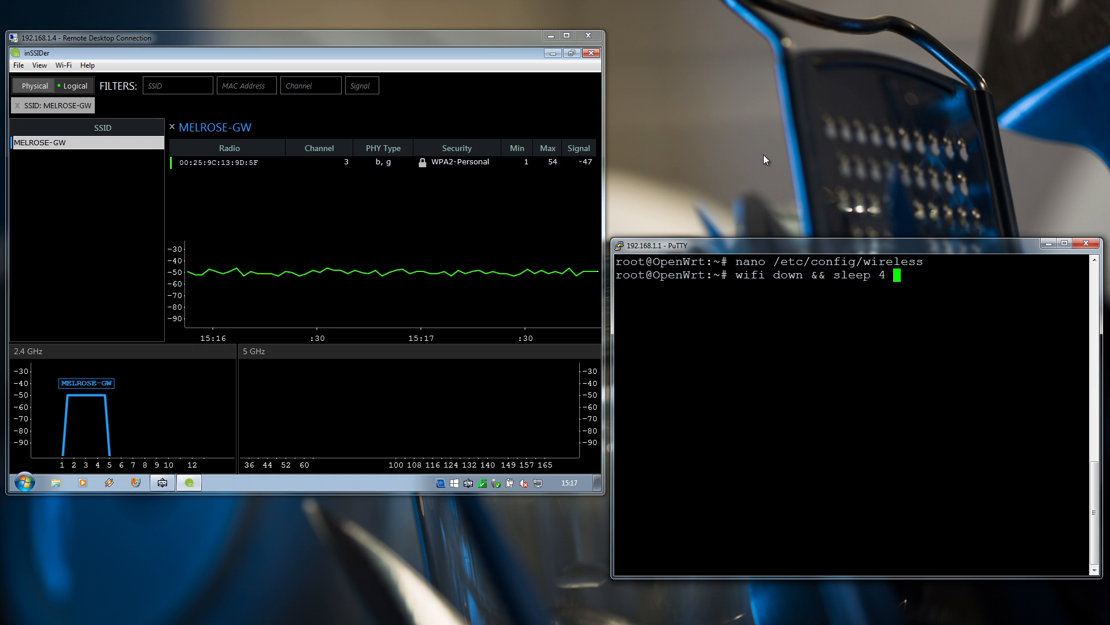
{"action": "type", "text": "&& wifi up"}
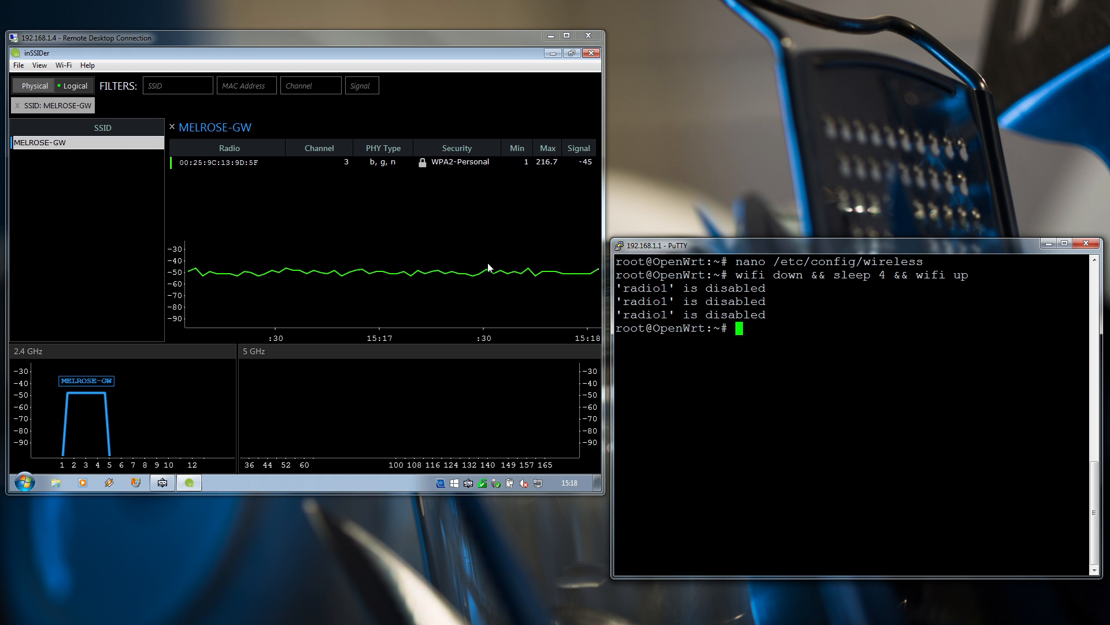
{"action": "mouse_move", "coordinate": [482, 298]}
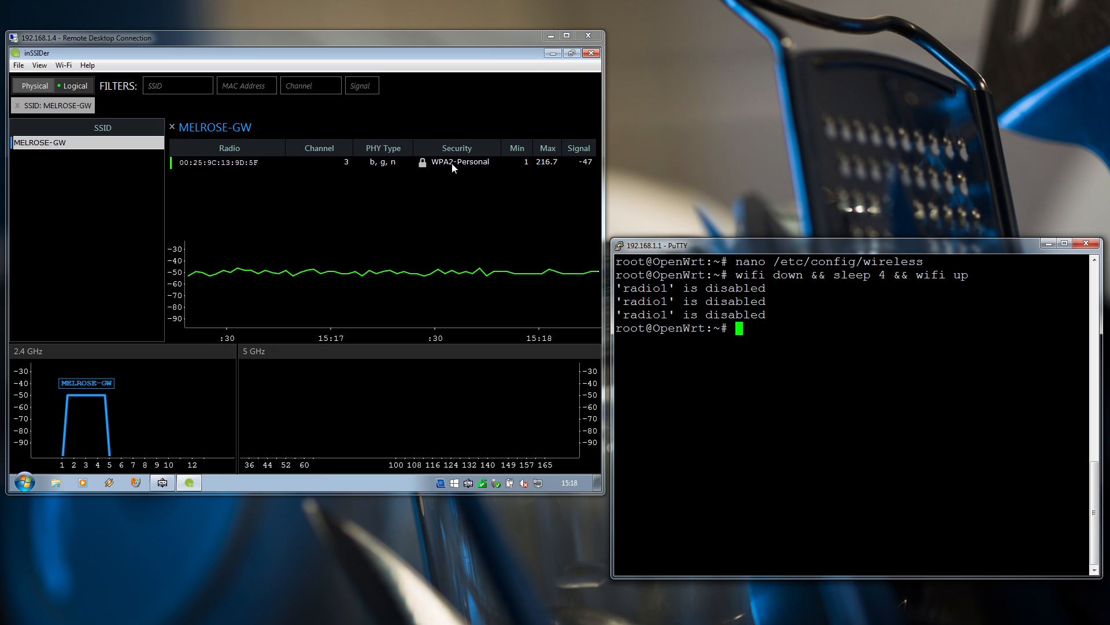
{"action": "mouse_move", "coordinate": [94, 439]}
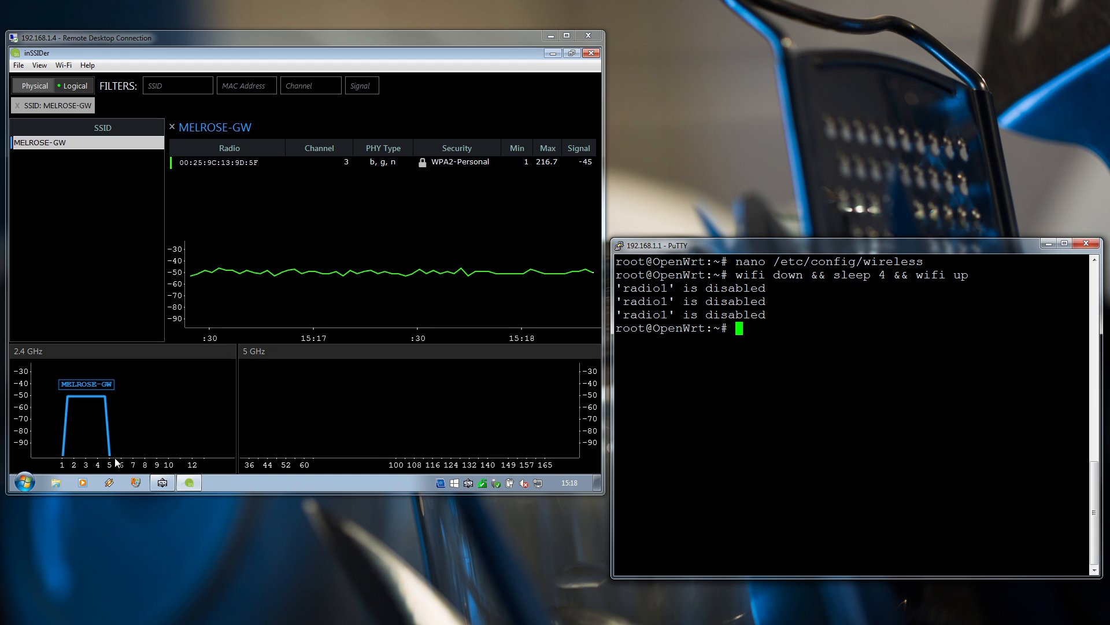
{"action": "mouse_move", "coordinate": [111, 451]}
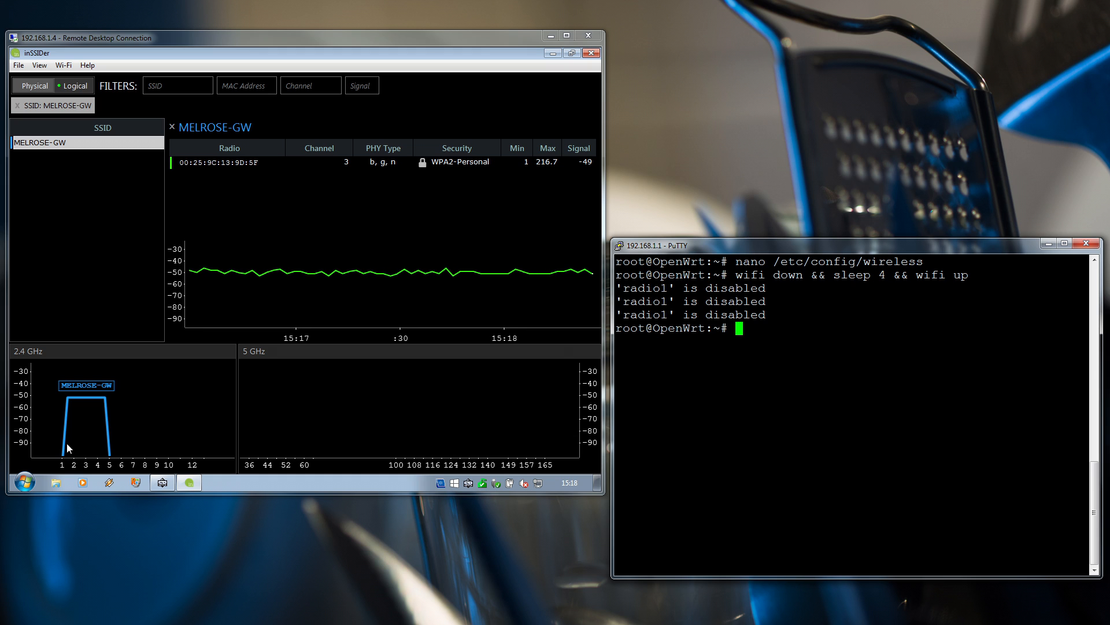
{"action": "mouse_move", "coordinate": [101, 447]}
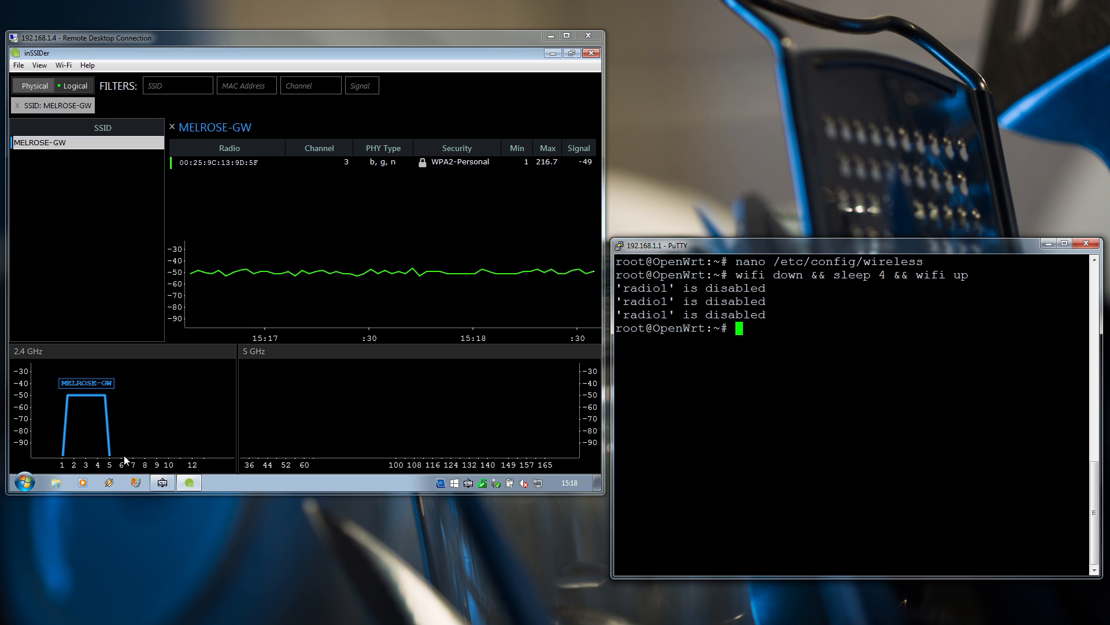
{"action": "mouse_move", "coordinate": [153, 454]}
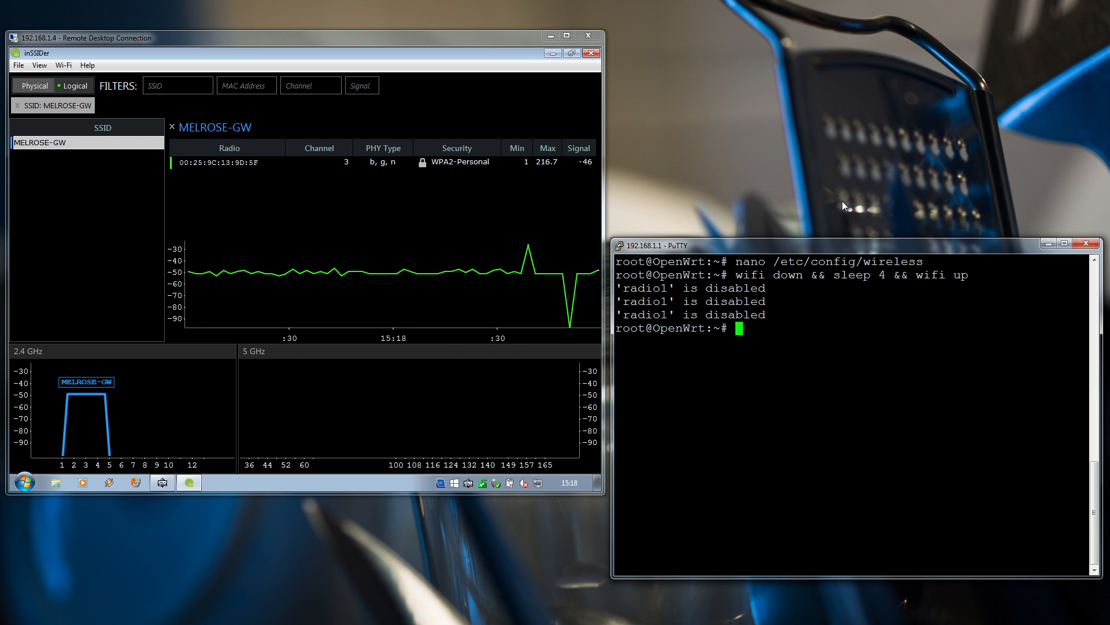
Step: Change htmode to 'HT40', save the config, and rerun wifi down && sleep 4 && wifi up
{"action": "type", "text": "wifi down && sleep 4 && wifi up"}
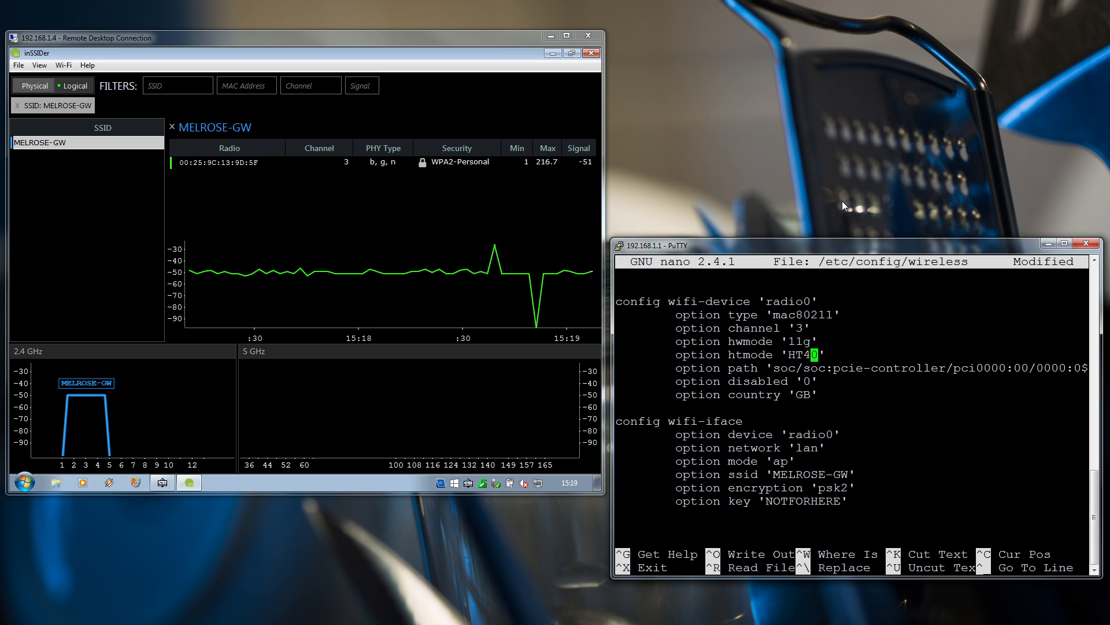
{"action": "key", "text": "ctrl+x"}
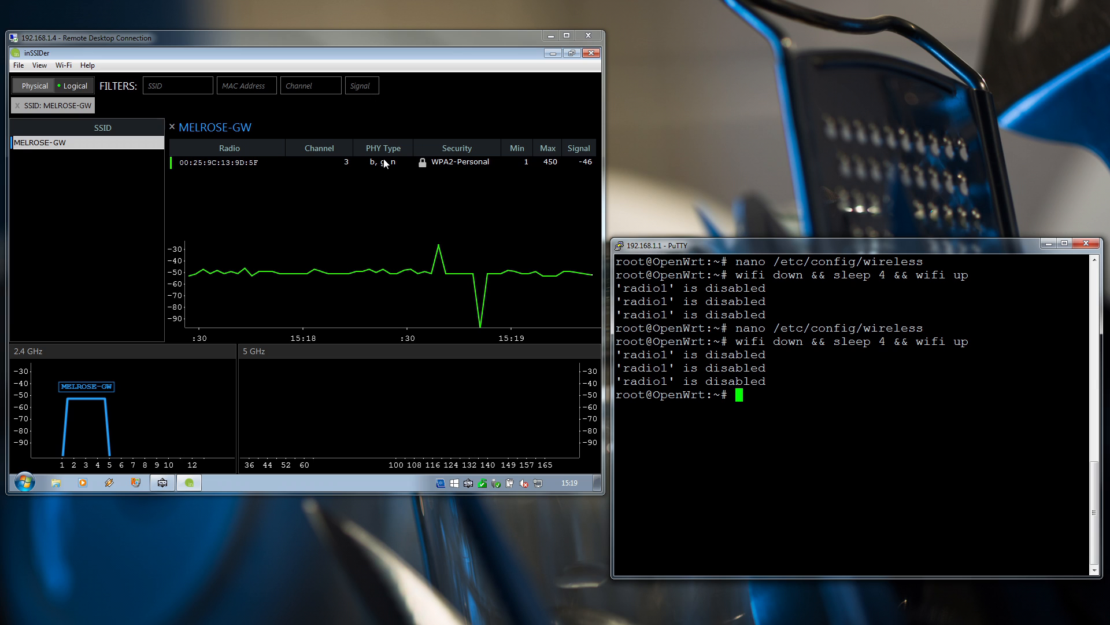
{"action": "mouse_move", "coordinate": [556, 166]}
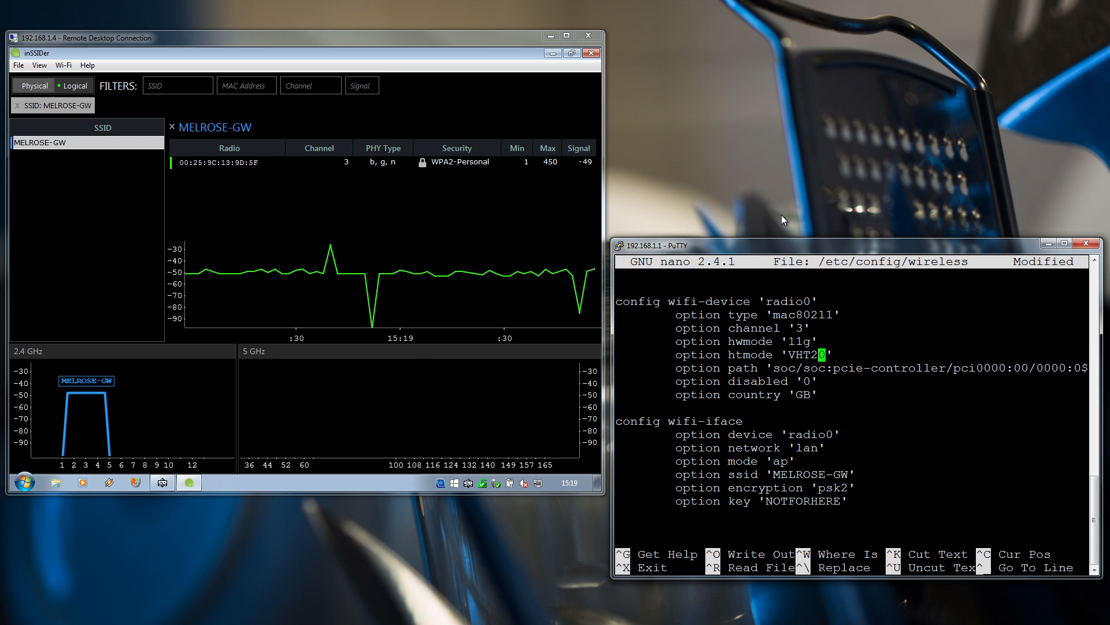
Step: Save the htmode 'VHT20' change and exit nano before restarting the wifi
{"action": "key", "text": "ctrl+x"}
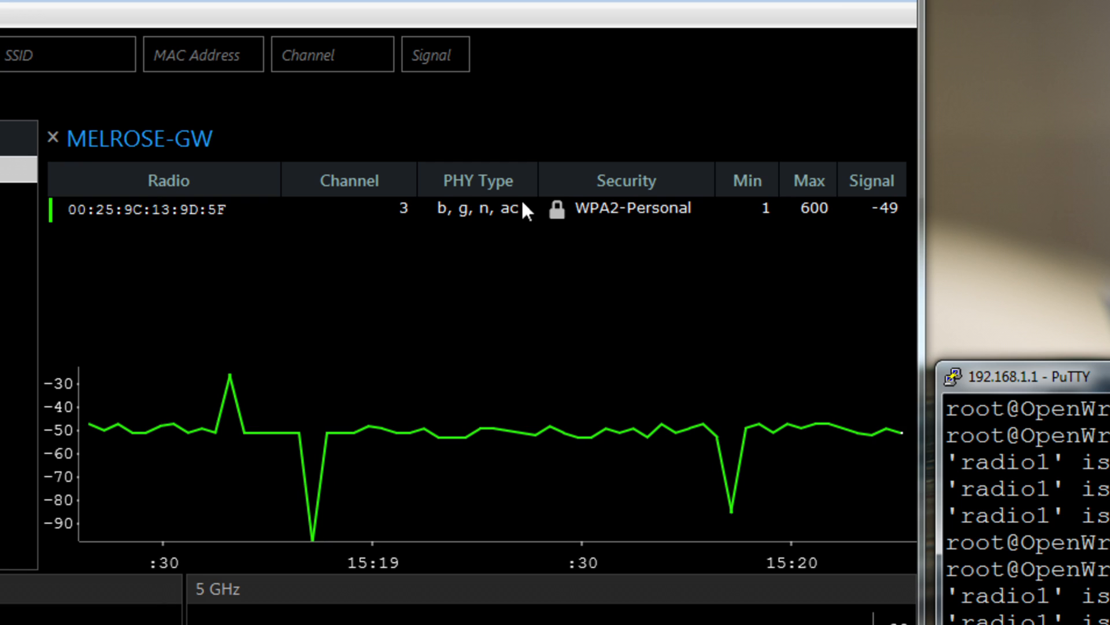
{"action": "mouse_move", "coordinate": [452, 229]}
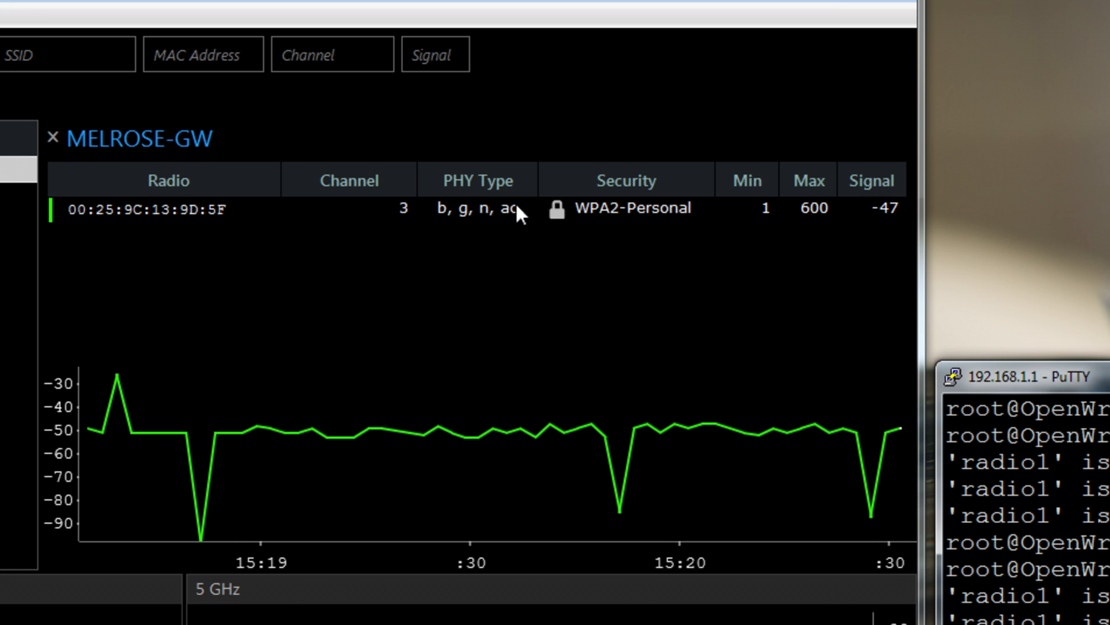
{"action": "mouse_move", "coordinate": [626, 592]}
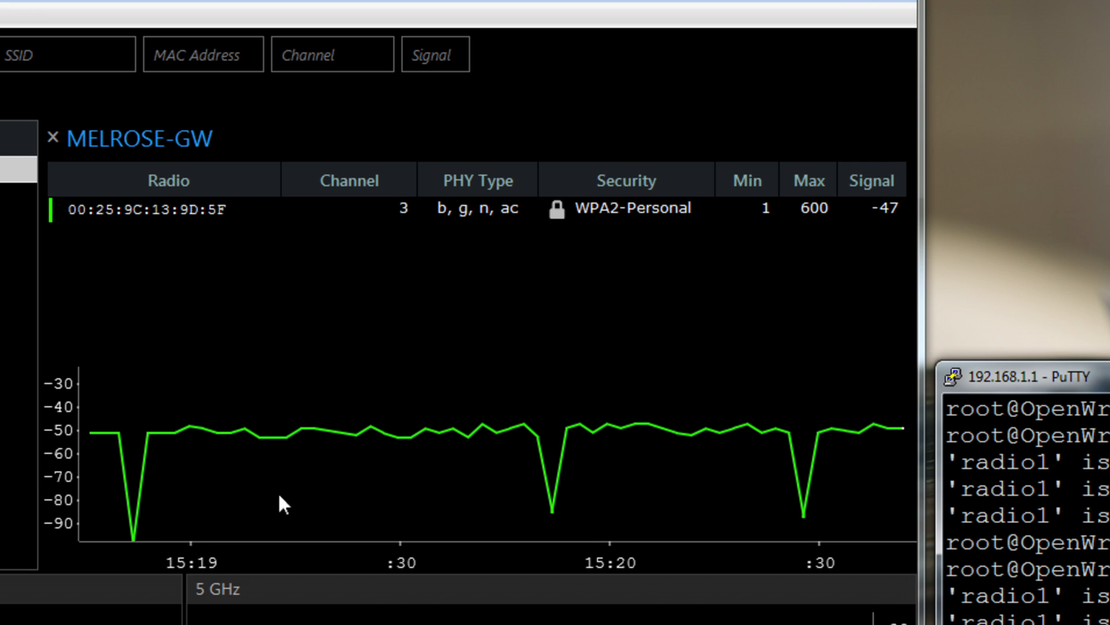
{"action": "mouse_move", "coordinate": [593, 287]}
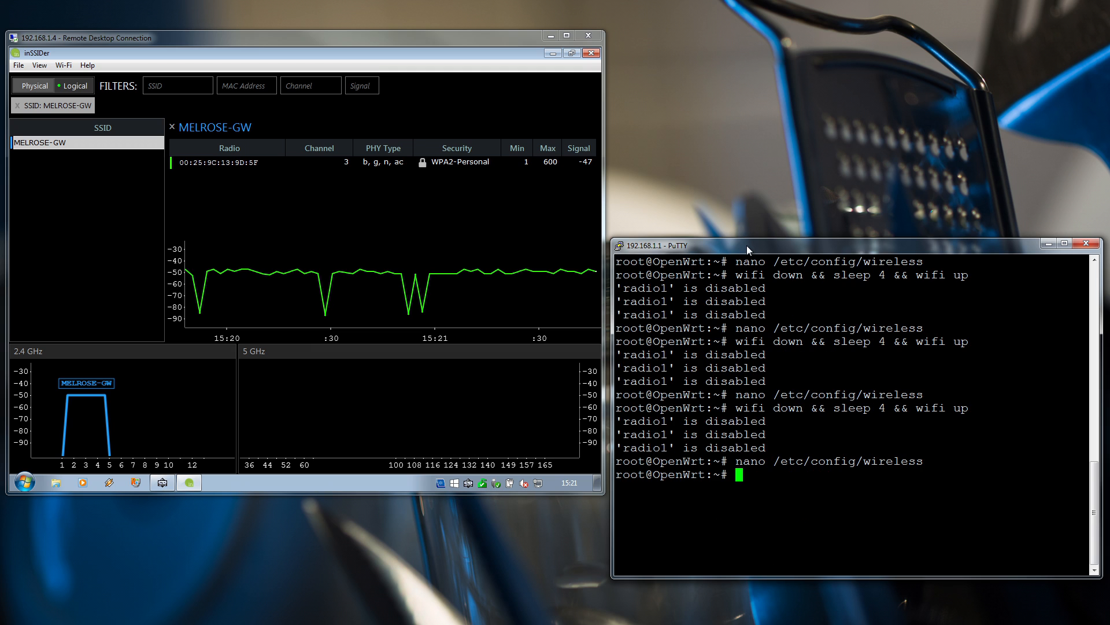
Step: Run wifi down && sleep 4 && wifi up to apply the latest wireless config
{"action": "type", "text": "wifi down && sleep 4 && wifi up"}
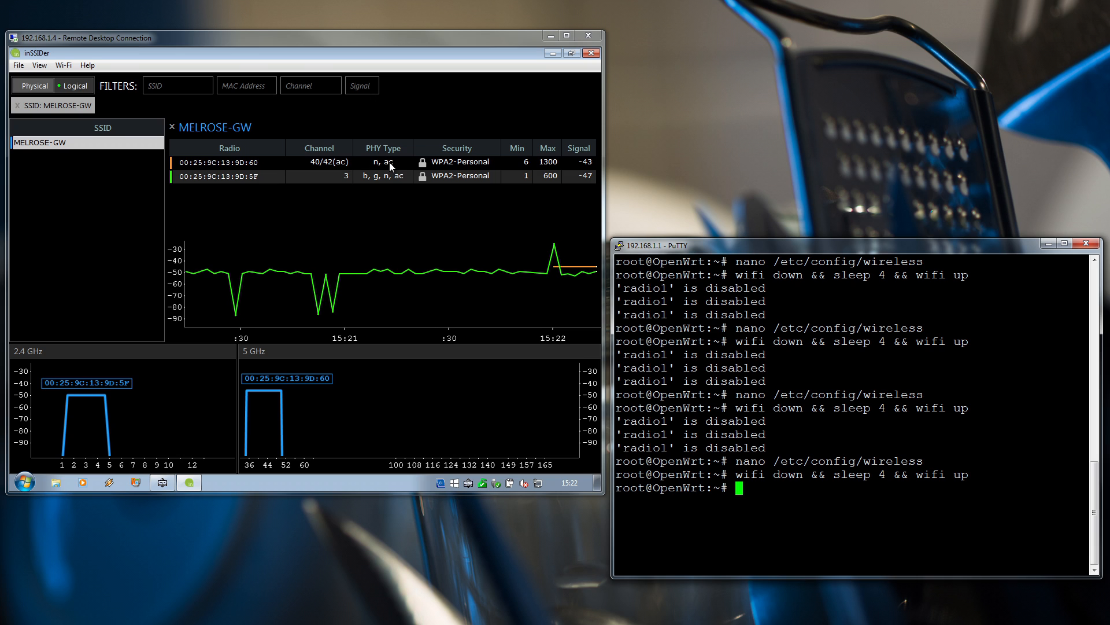
{"action": "mouse_move", "coordinate": [544, 169]}
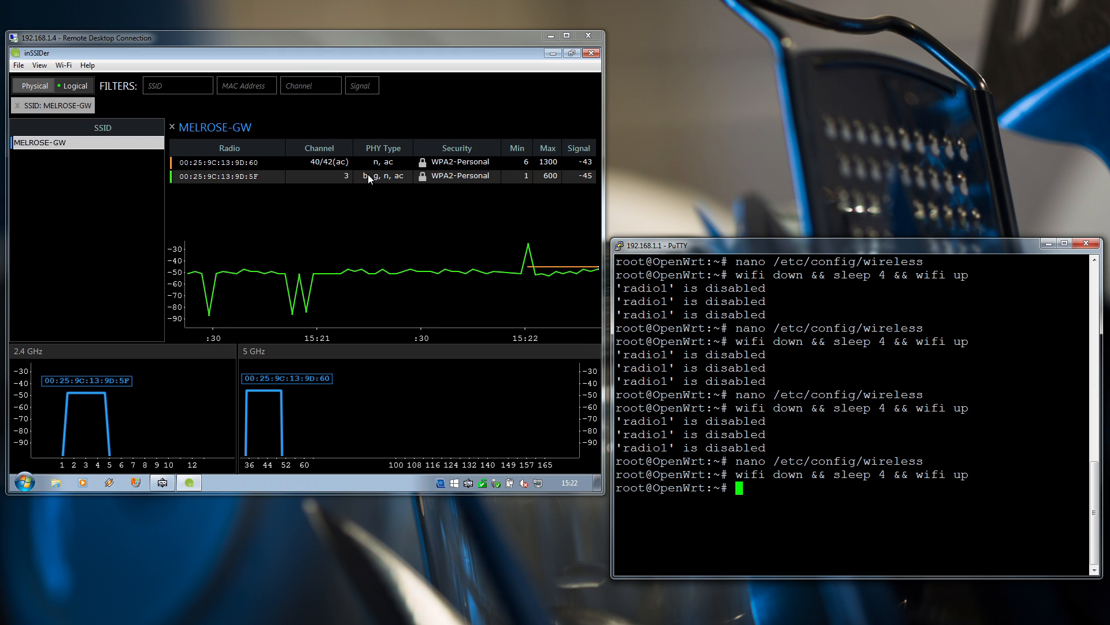
{"action": "mouse_move", "coordinate": [402, 157]}
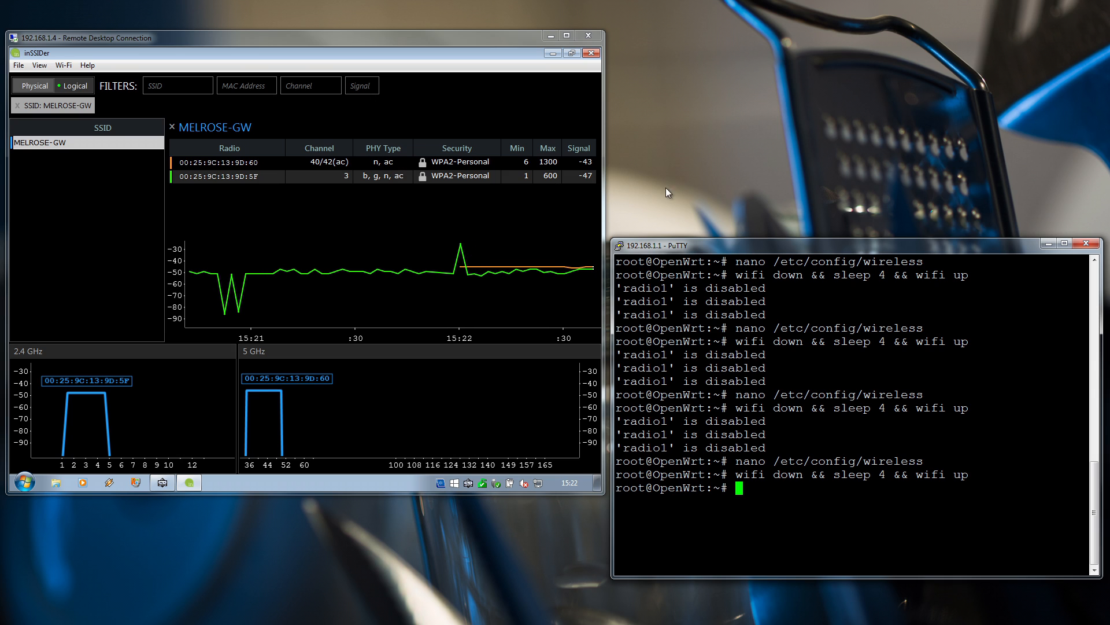
{"action": "mouse_move", "coordinate": [731, 238]}
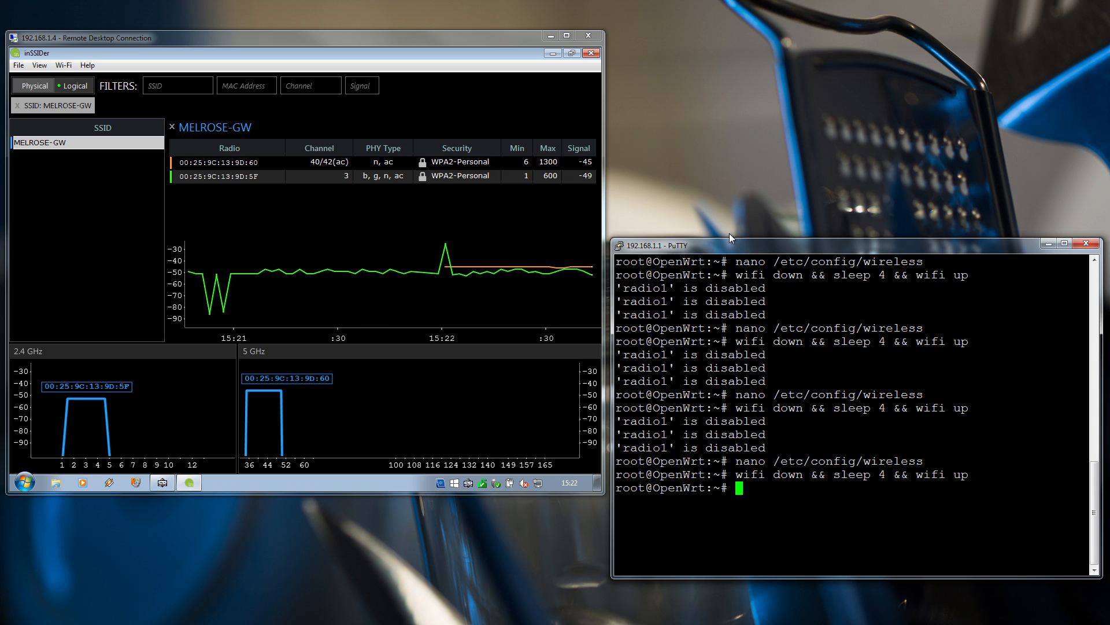
Step: Reopen /etc/config/wireless in nano to add a new option line under radio0
{"action": "type", "text": "nano /etc/config/wireless"}
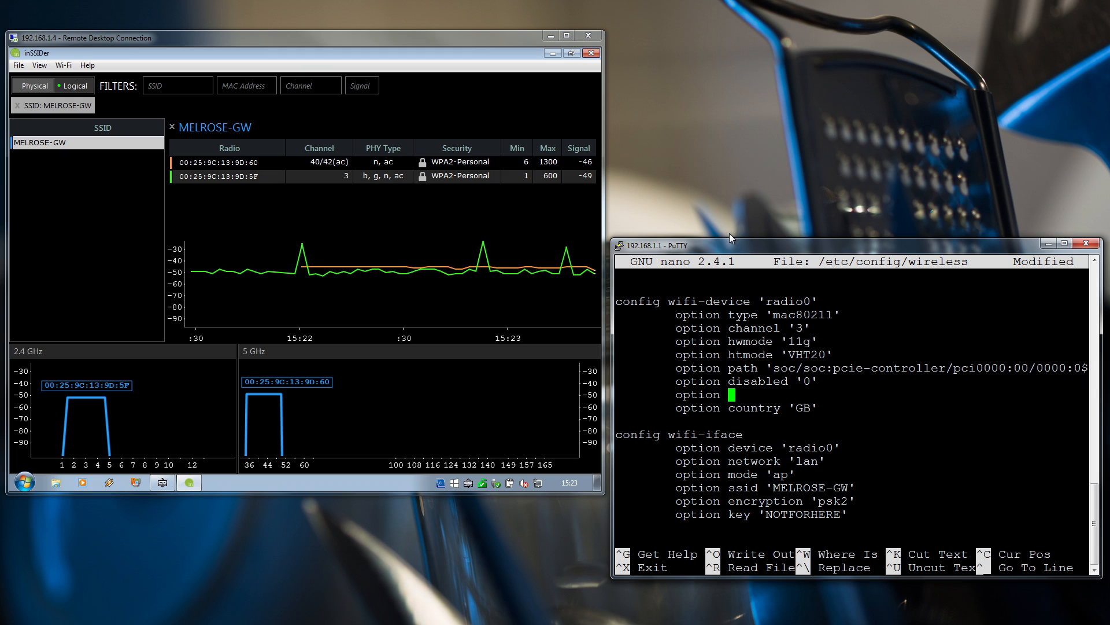
Step: Add option txpower '30' to radio0, save, and restart the wifi with wifi down && sleep 4 && wifi up
{"action": "type", "text": "txpower '"}
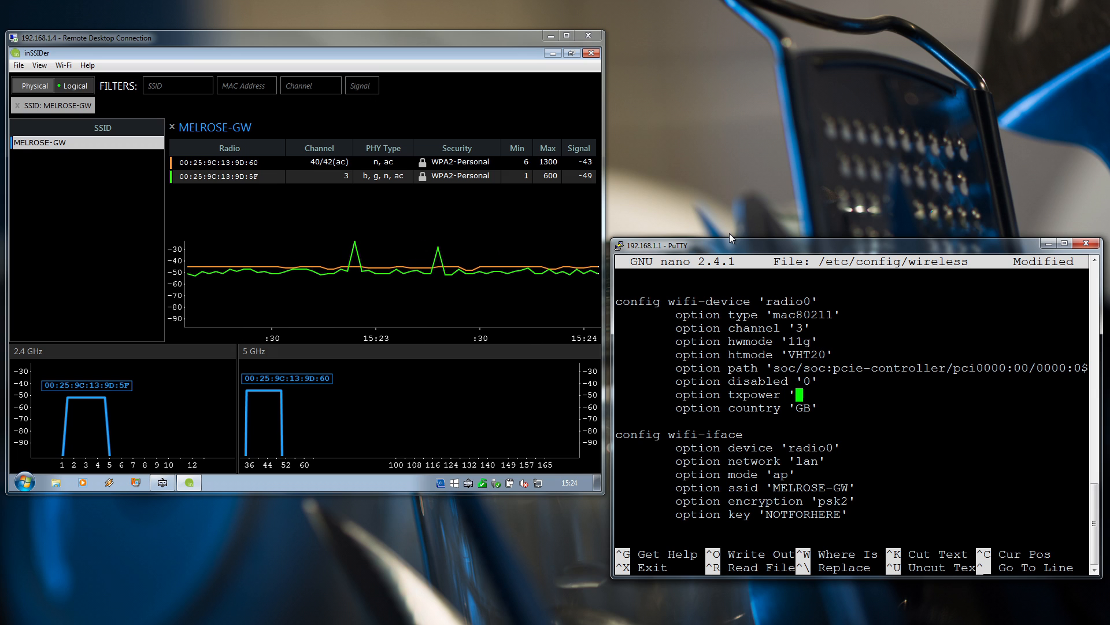
{"action": "type", "text": "30'"}
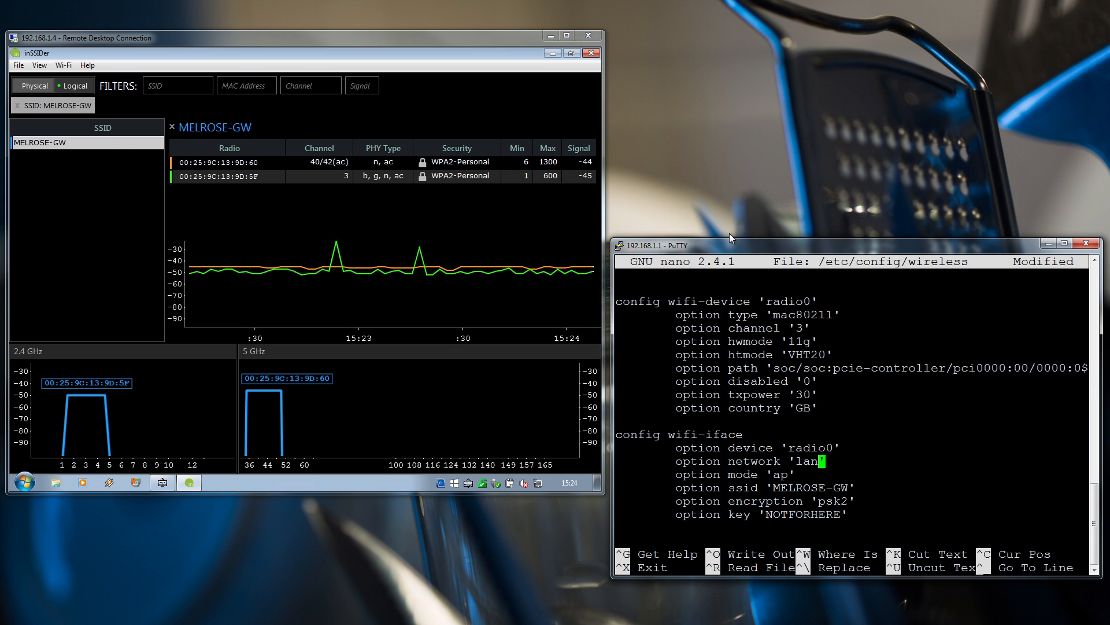
{"action": "key", "text": "ctrl+o"}
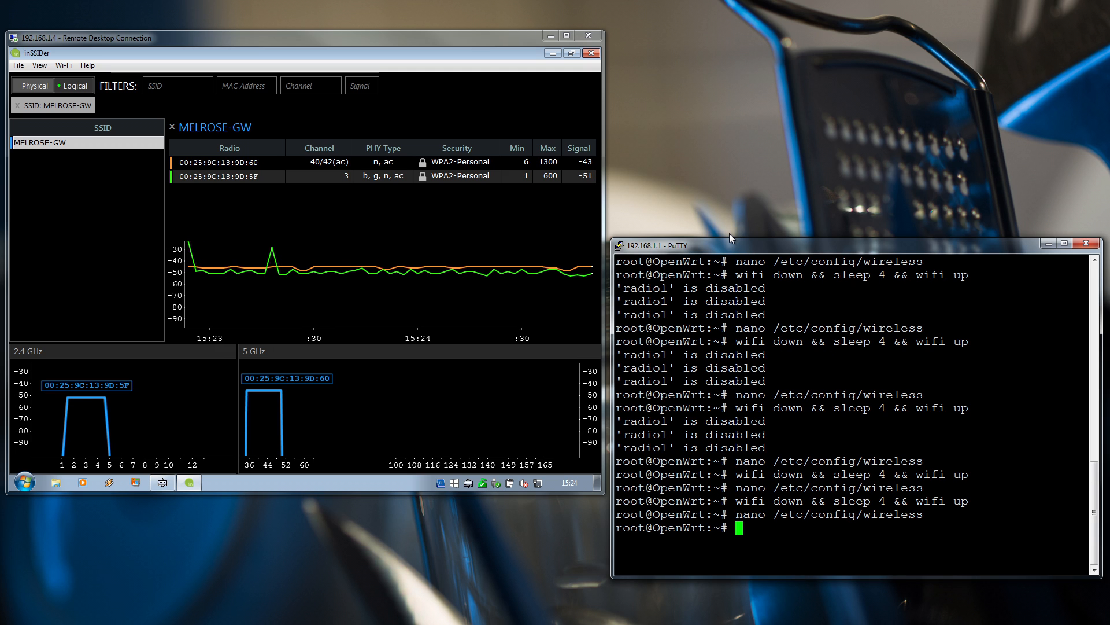
{"action": "type", "text": "wifi down && sleep 4 && wifi up"}
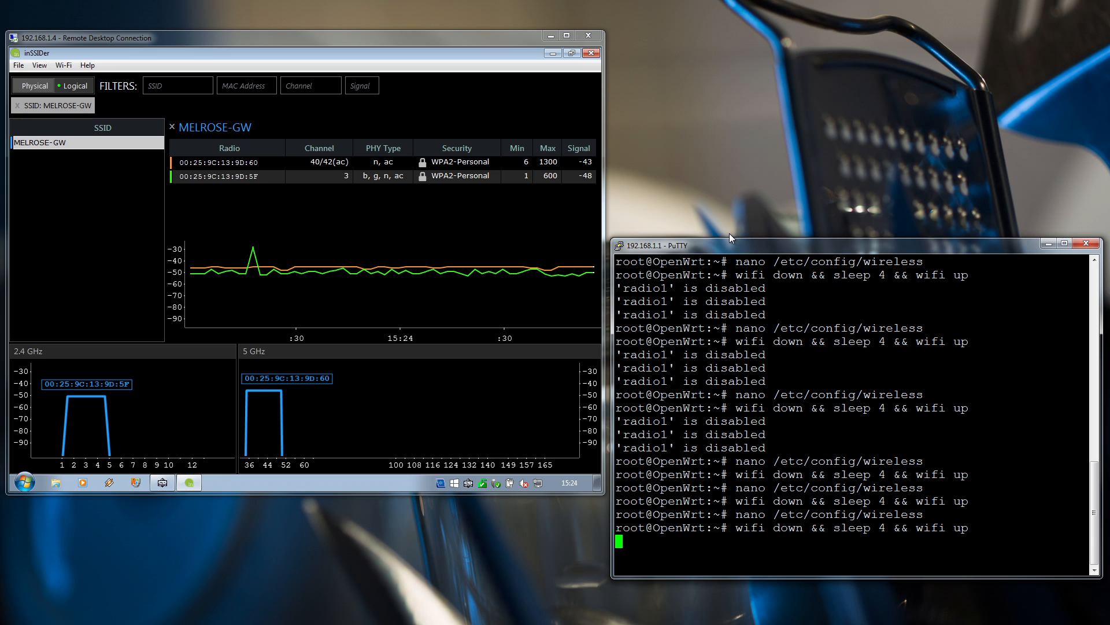
Step: Reopen the wireless config, set radio1 option country 'US', and save
{"action": "type", "text": "nano /etc/config/wireless"}
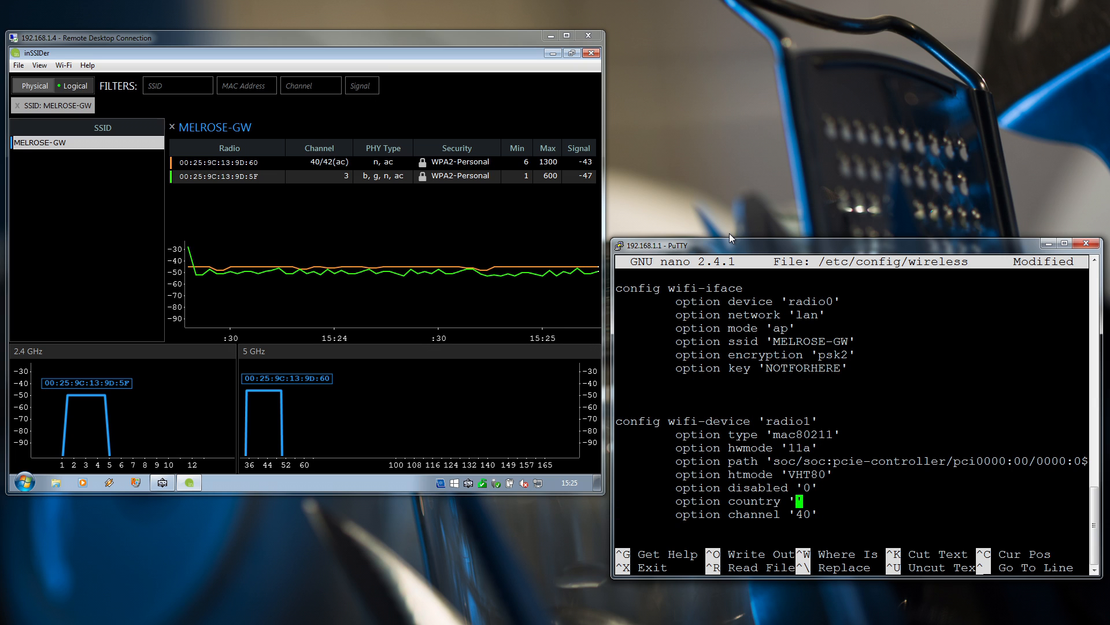
{"action": "type", "text": "US"}
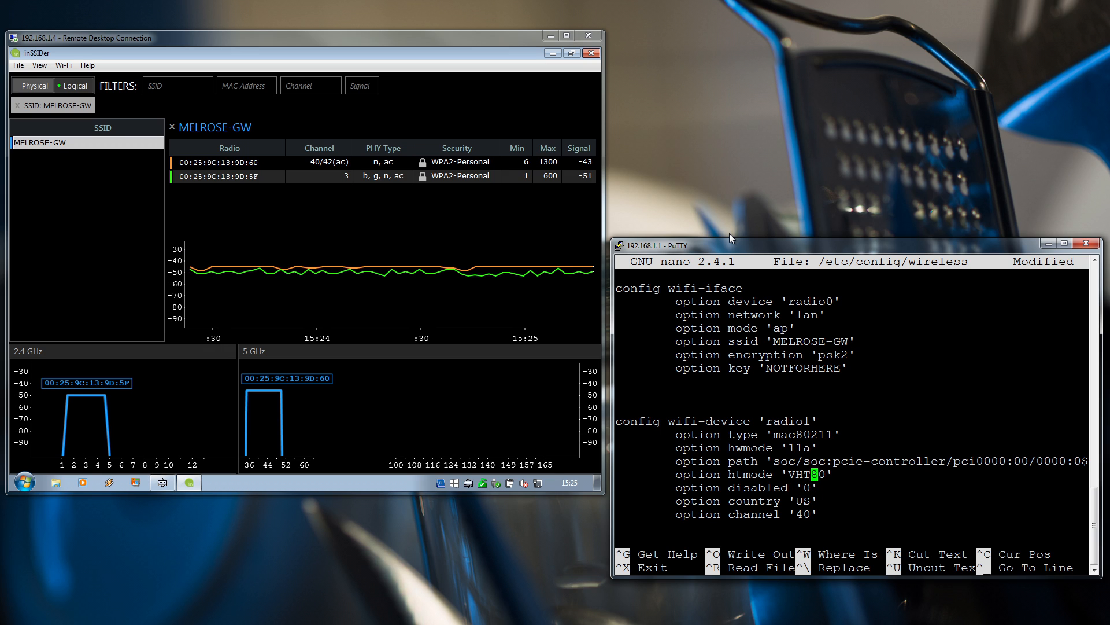
{"action": "key", "text": "ctrl+o"}
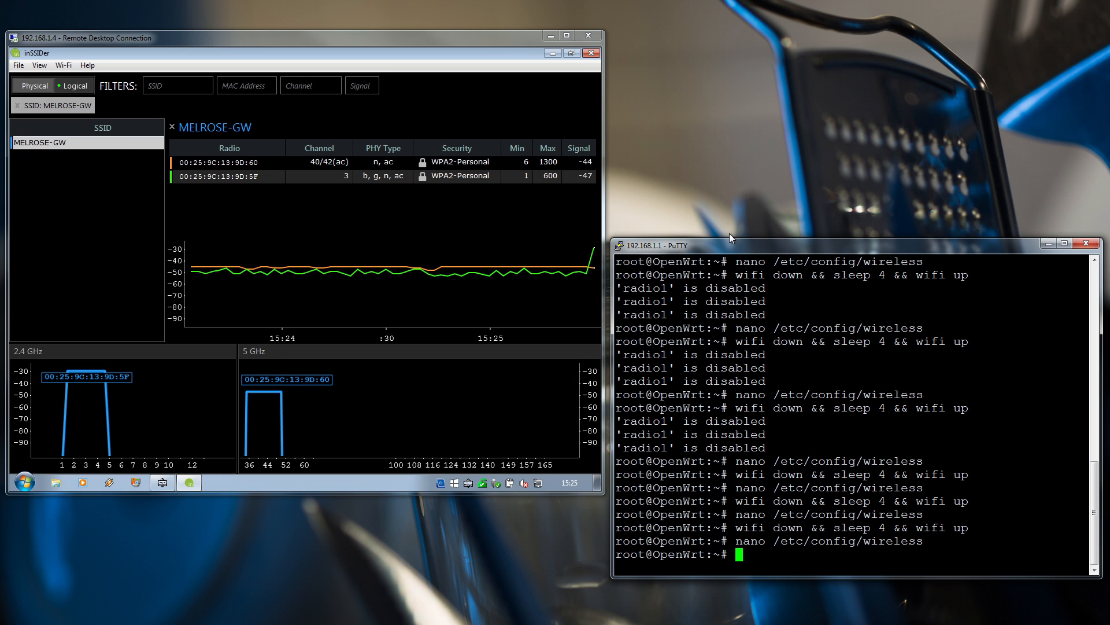
Step: Type wifi down && sleep 4 && wifi up again while watching MELROSE-GW signals in inSSIDer
{"action": "type", "text": "wifi down && sleep 4 && wifi up"}
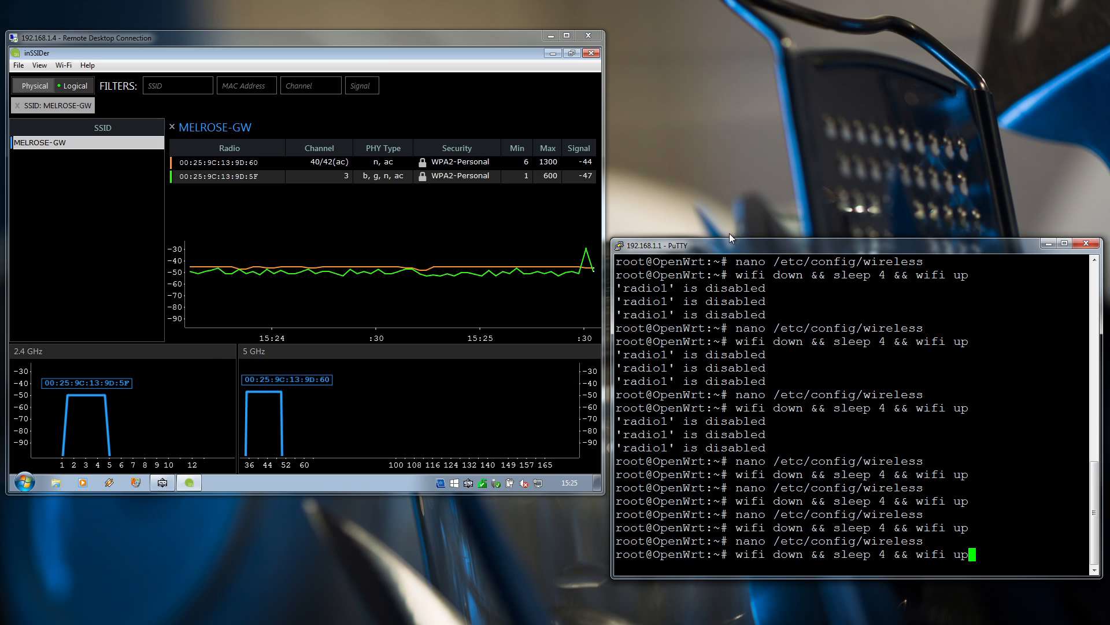
{"action": "mouse_move", "coordinate": [667, 220]}
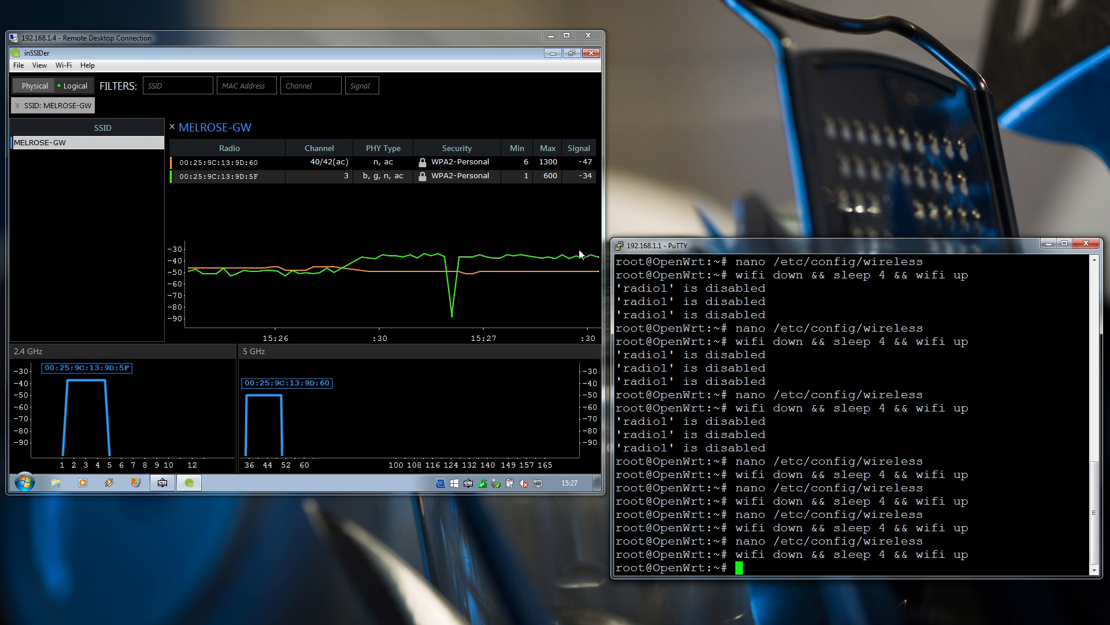
{"action": "mouse_move", "coordinate": [481, 41]}
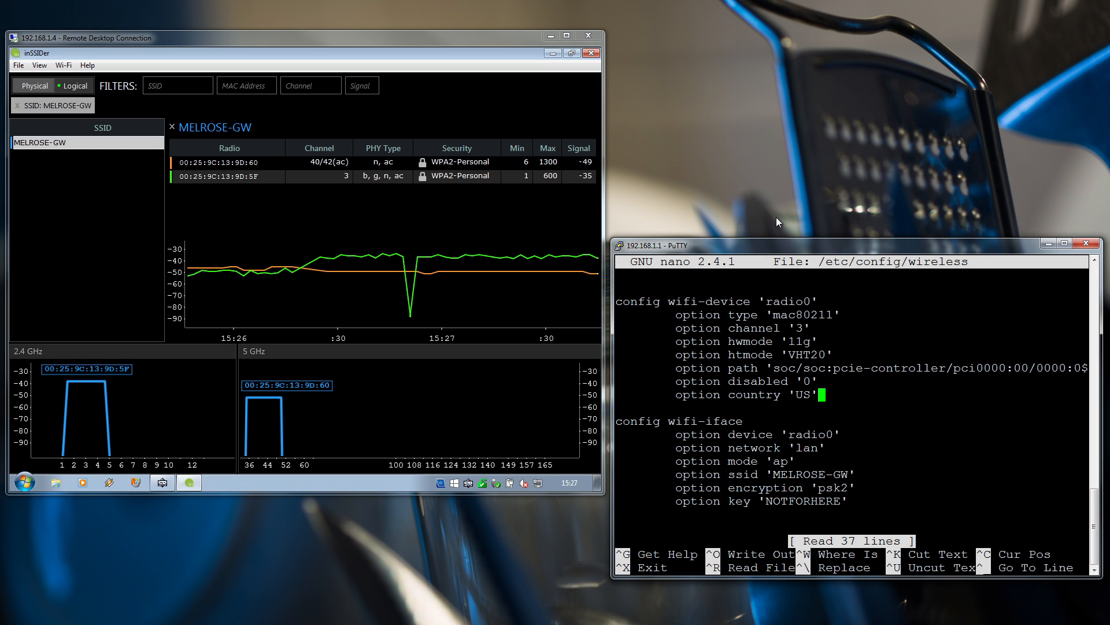
Step: Replace radio0's country code US with GB in nano and exit, prompting to save
{"action": "key", "text": "BackSpace"}
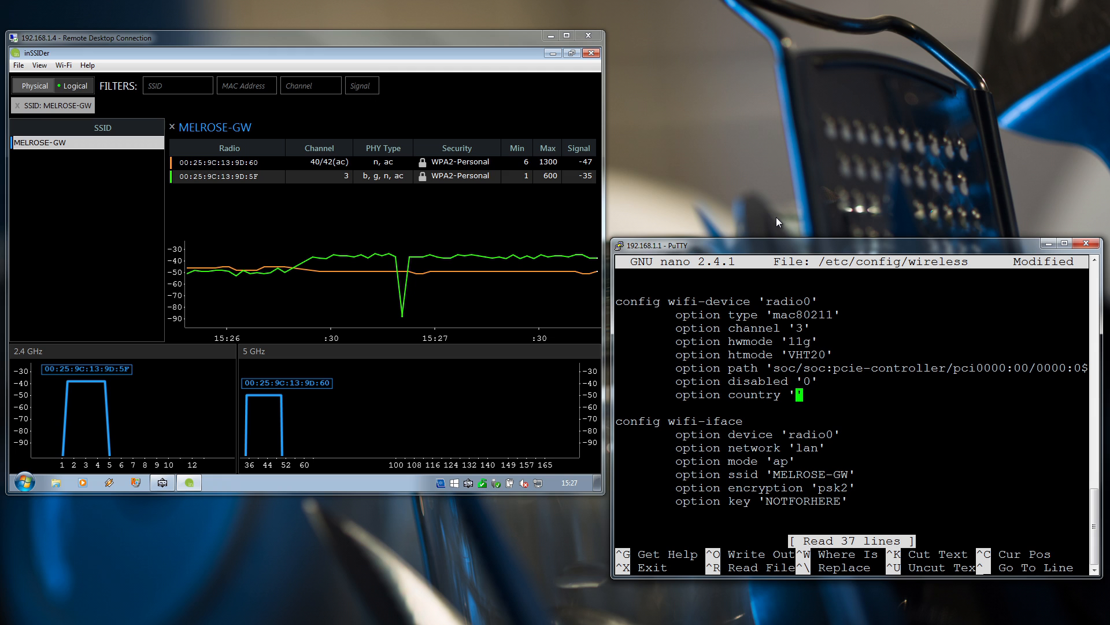
{"action": "type", "text": "GB"}
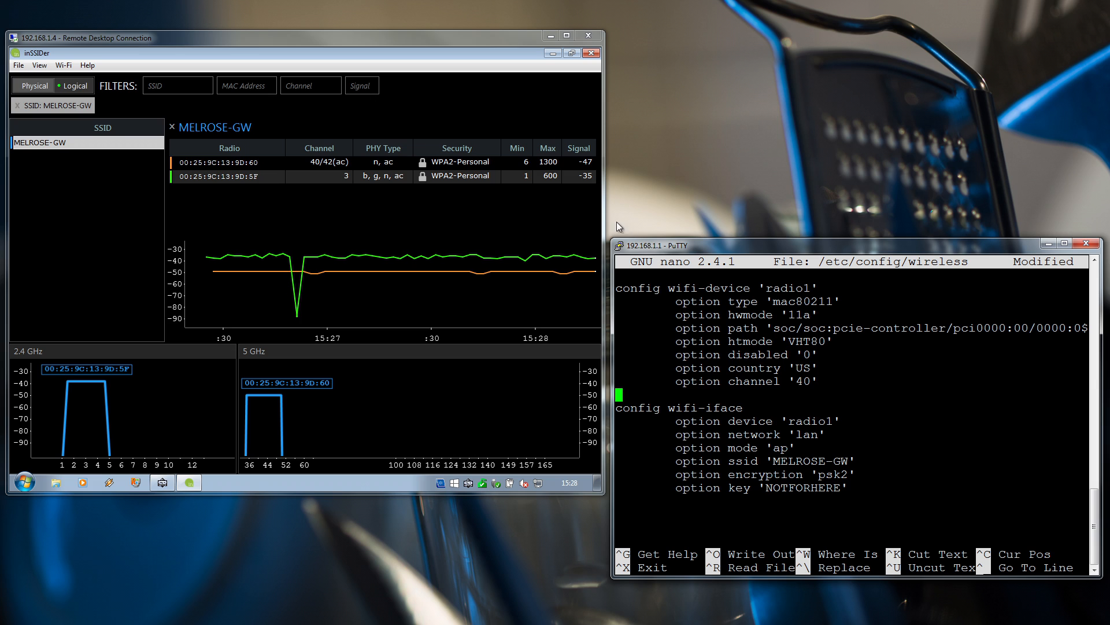
{"action": "mouse_move", "coordinate": [726, 210]}
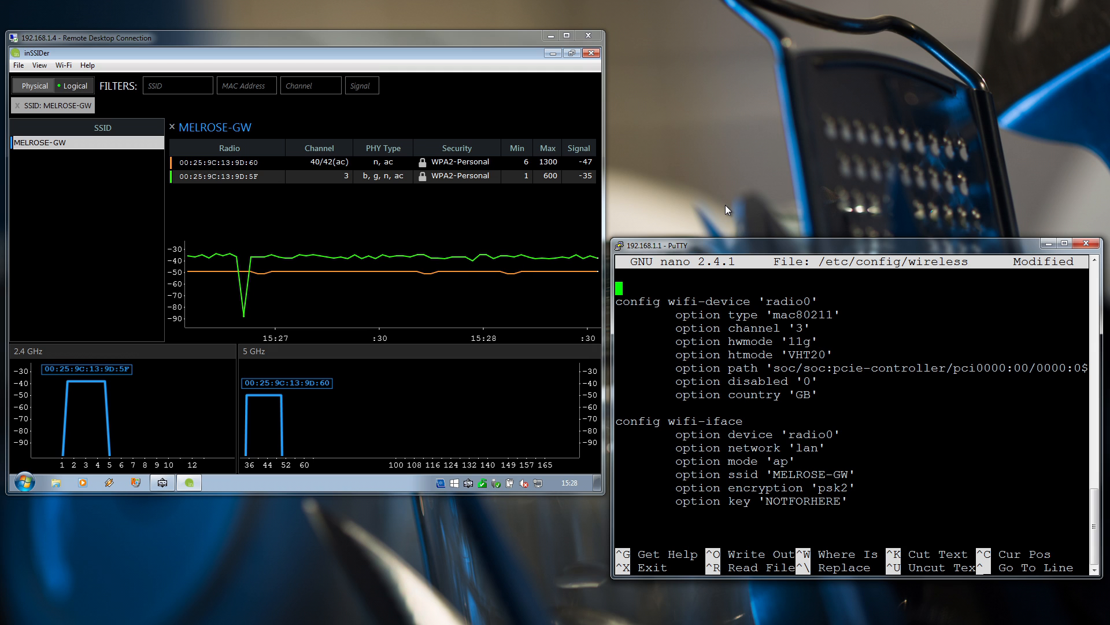
{"action": "key", "text": "ctrl+x"}
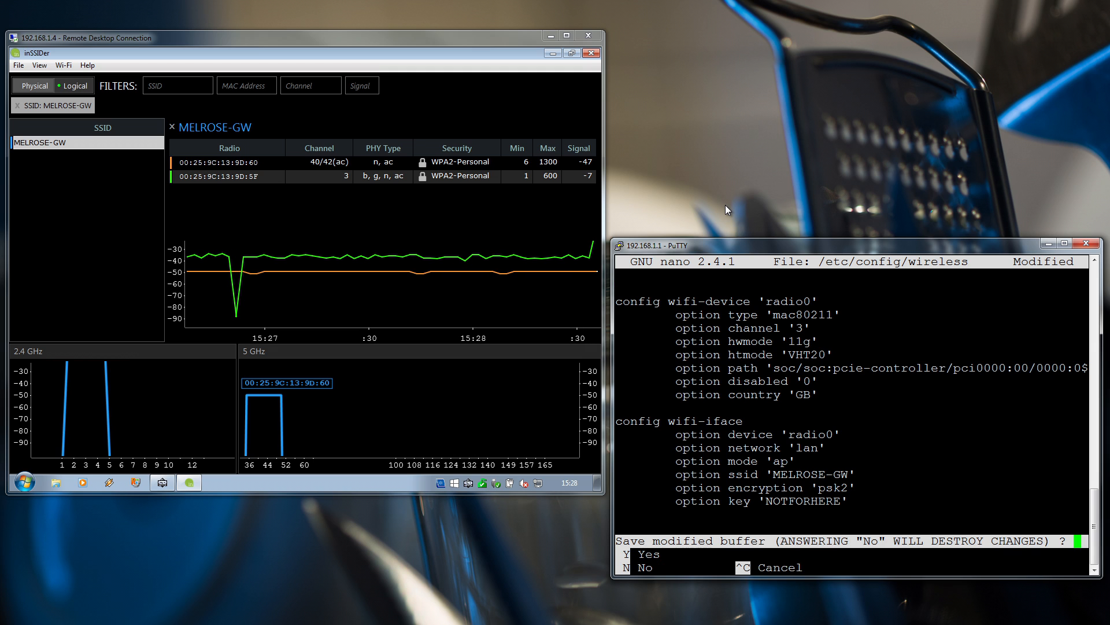